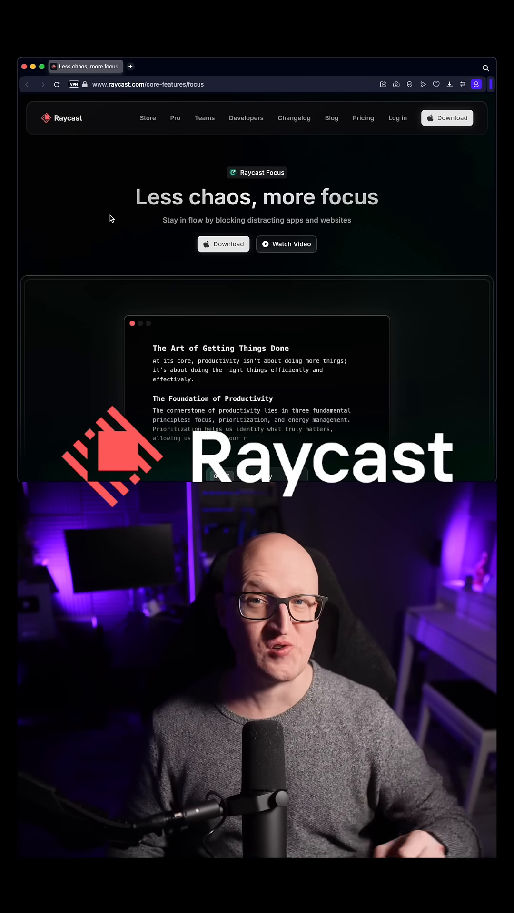
# Scroll the Raycast Focus page down slightly to the start-session hero demo.
pyautogui.scroll(-3)
pyautogui.write('focus')
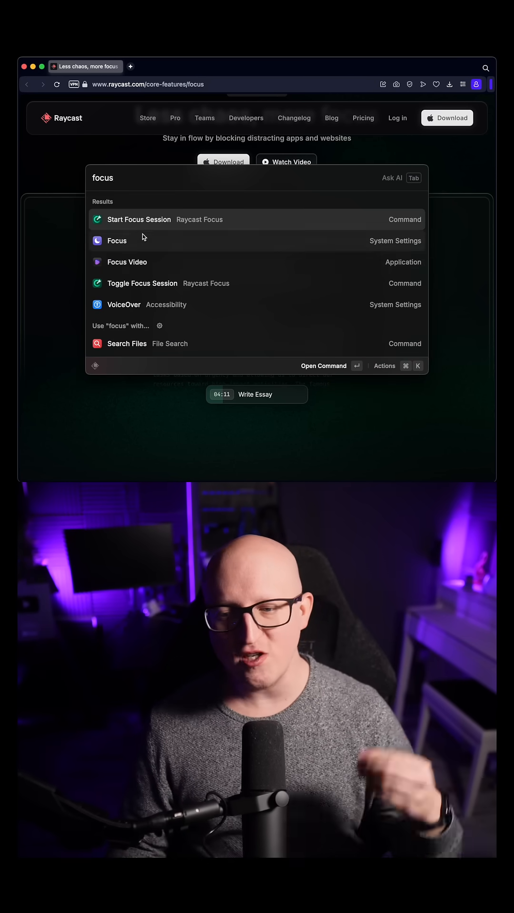
pyautogui.click(139, 219)
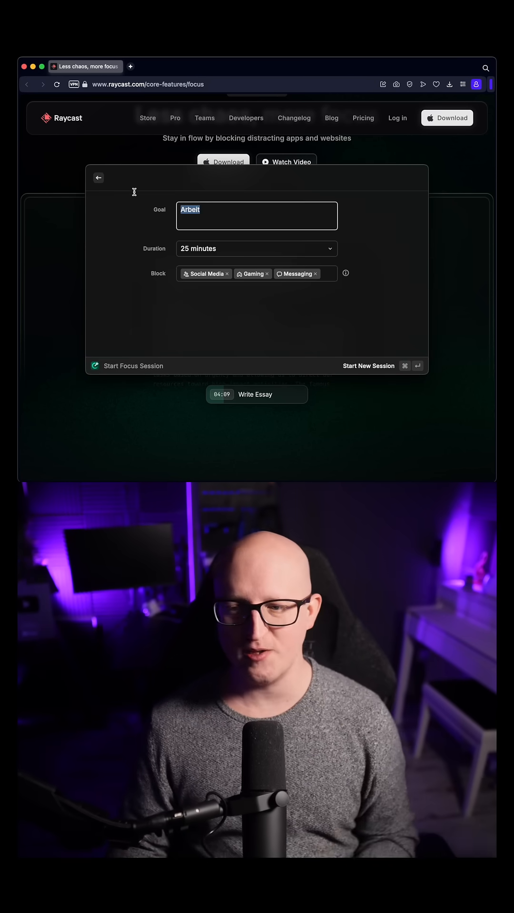
pyautogui.click(255, 249)
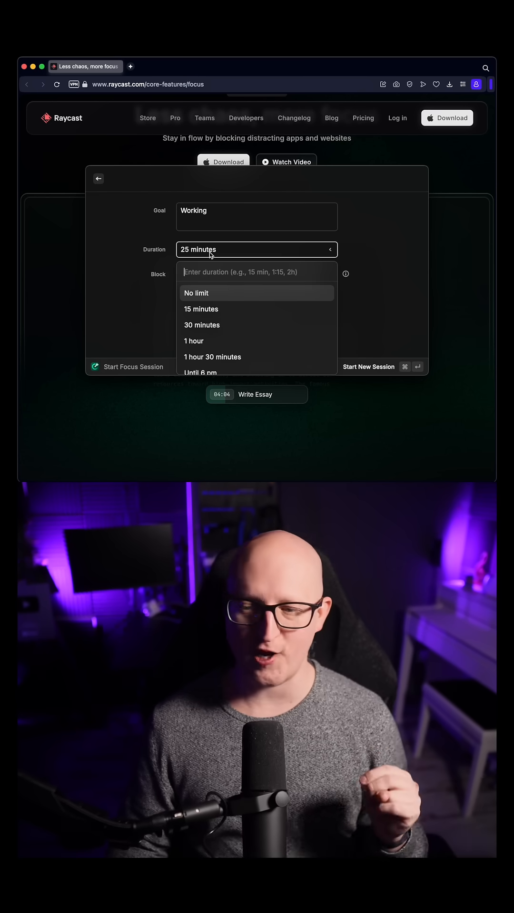
pyautogui.moveTo(237, 325)
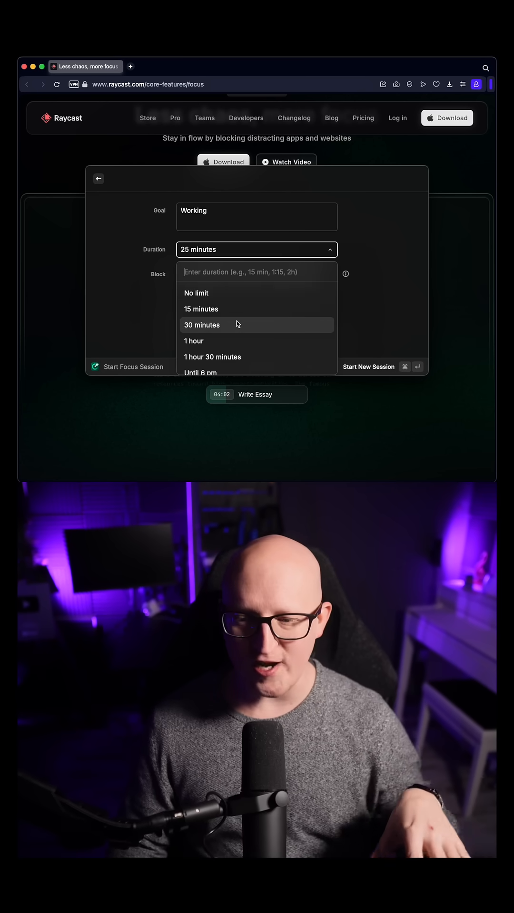
pyautogui.scroll(-3)
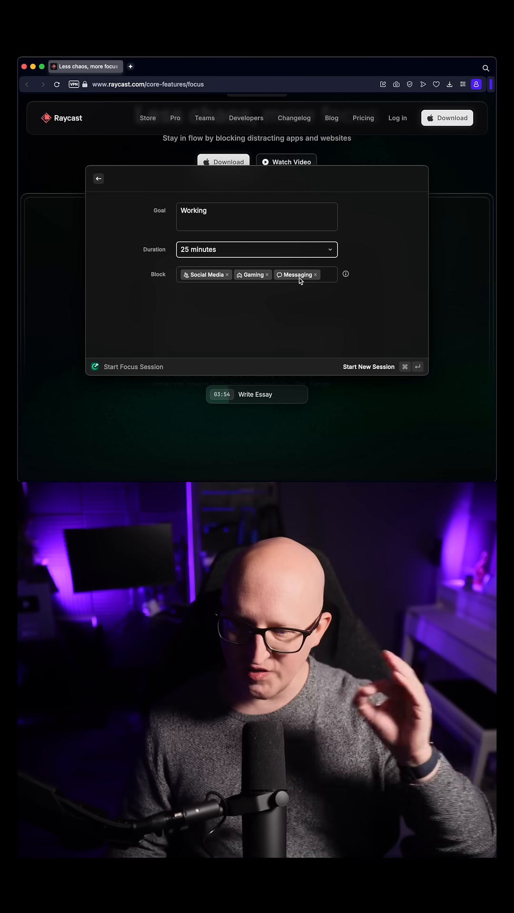
pyautogui.click(326, 274)
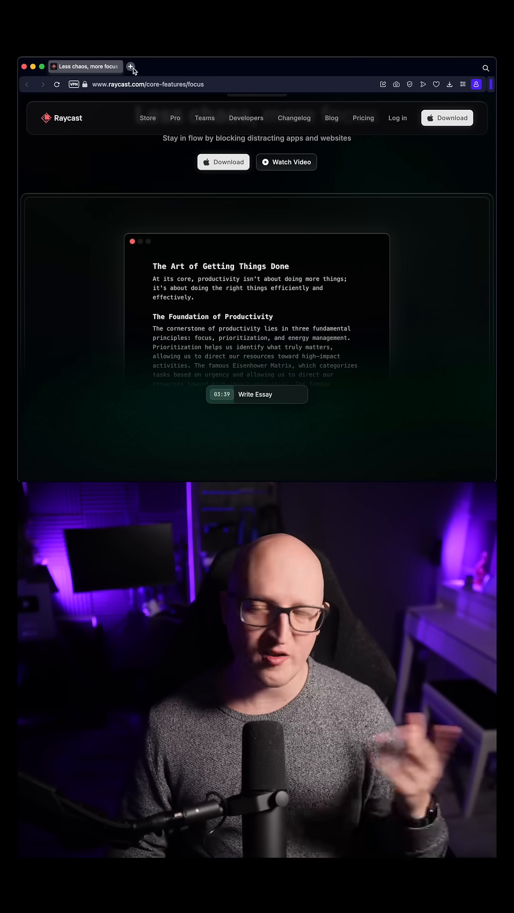
# Scroll down to the 'Selected apps and websites will get blocked' demo.
pyautogui.click(131, 66)
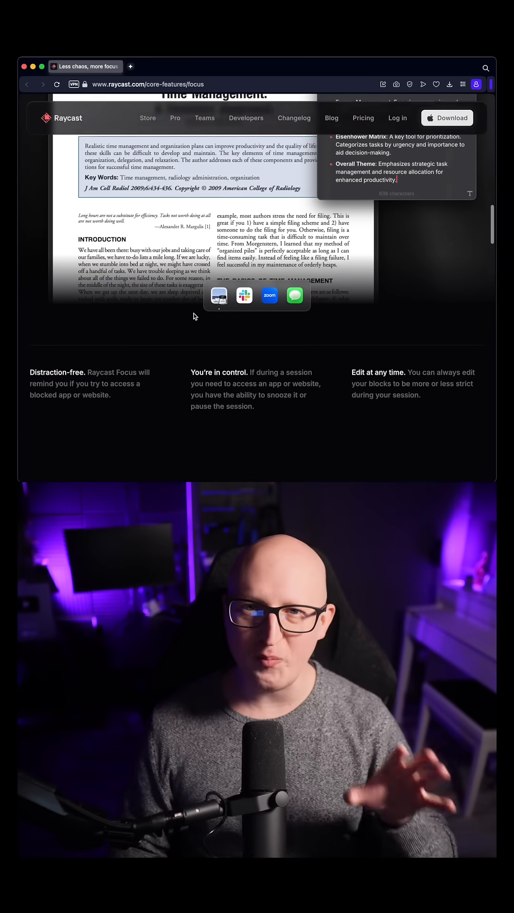
pyautogui.scroll(-3)
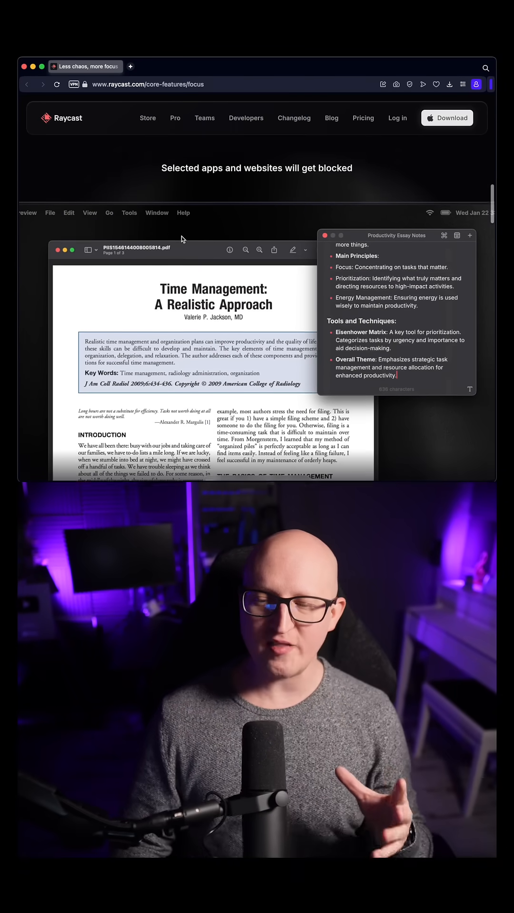
pyautogui.scroll(-3)
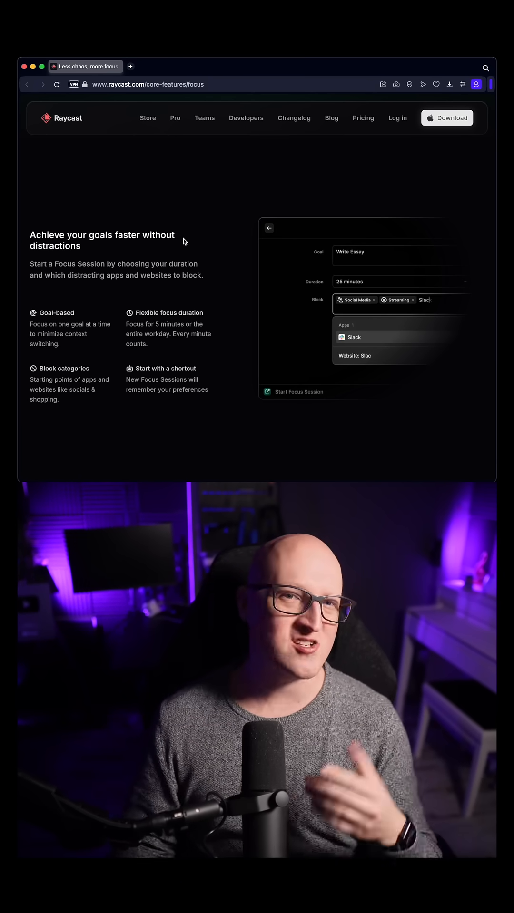
# Scroll to the 'Achieve your goals faster without distractions' section with its four feature blurbs.
pyautogui.scroll(-3)
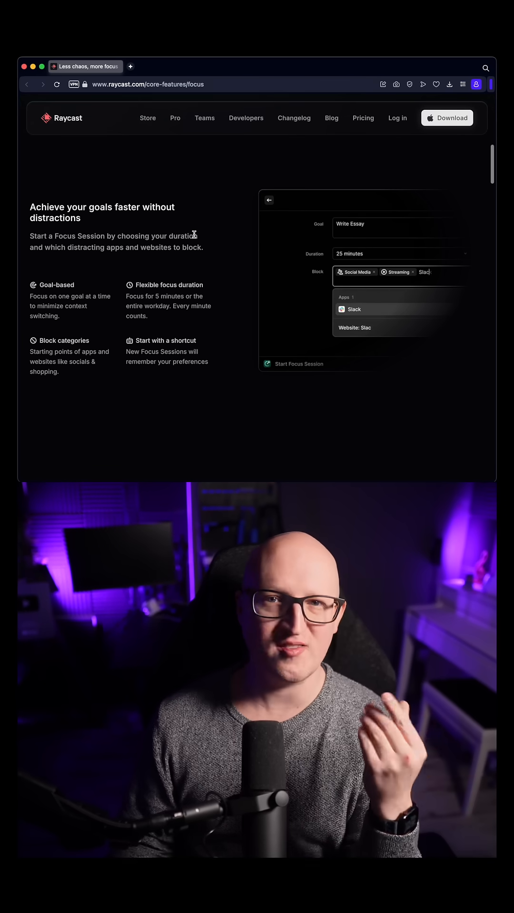
pyautogui.scroll(-3)
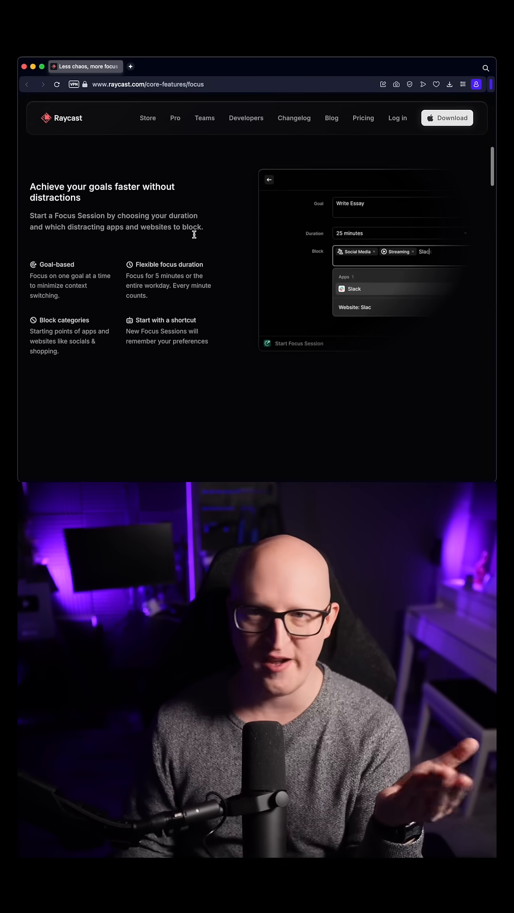
pyautogui.scroll(-3)
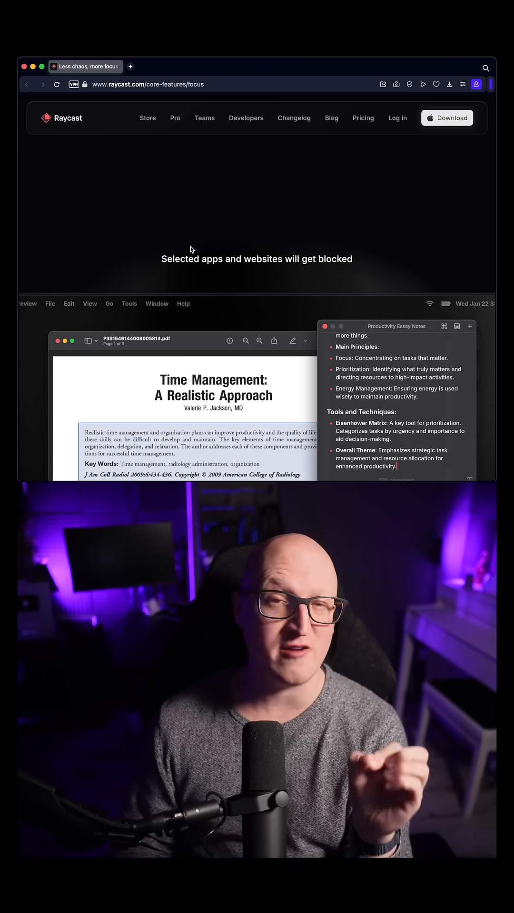
pyautogui.scroll(-3)
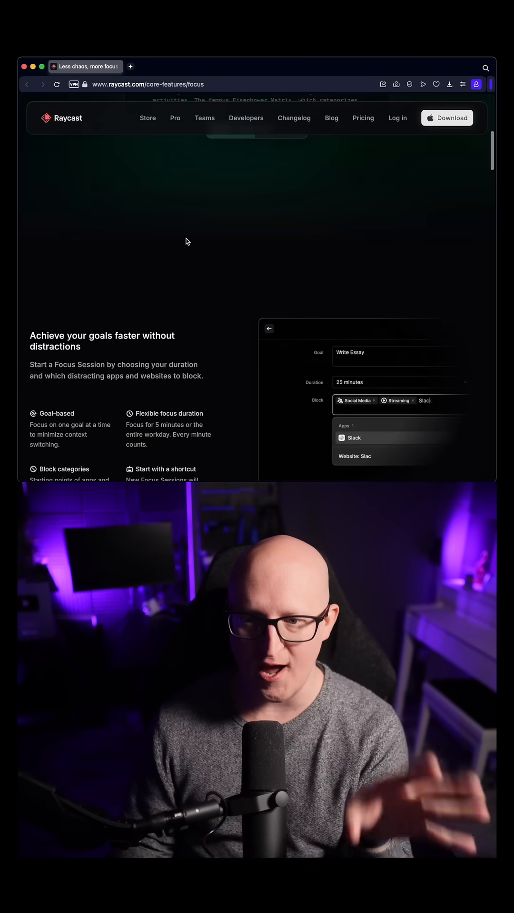